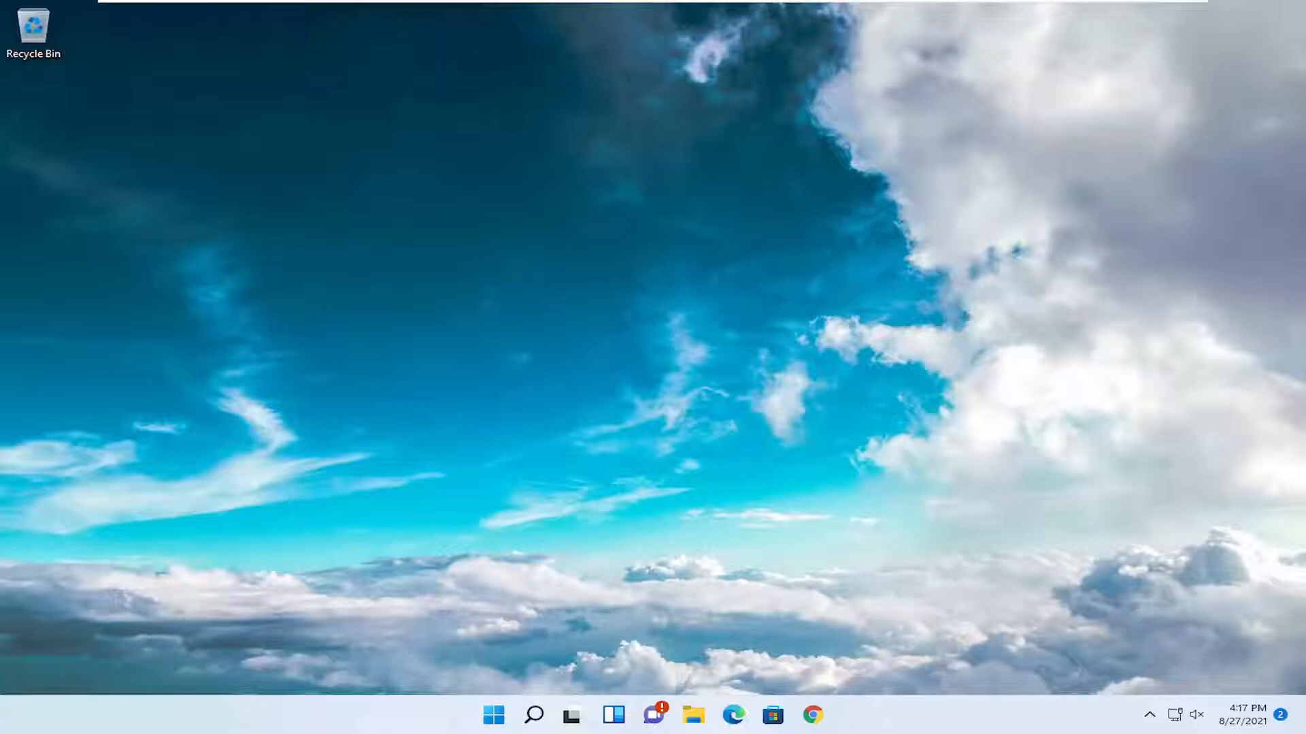
mouse_move(794, 559)
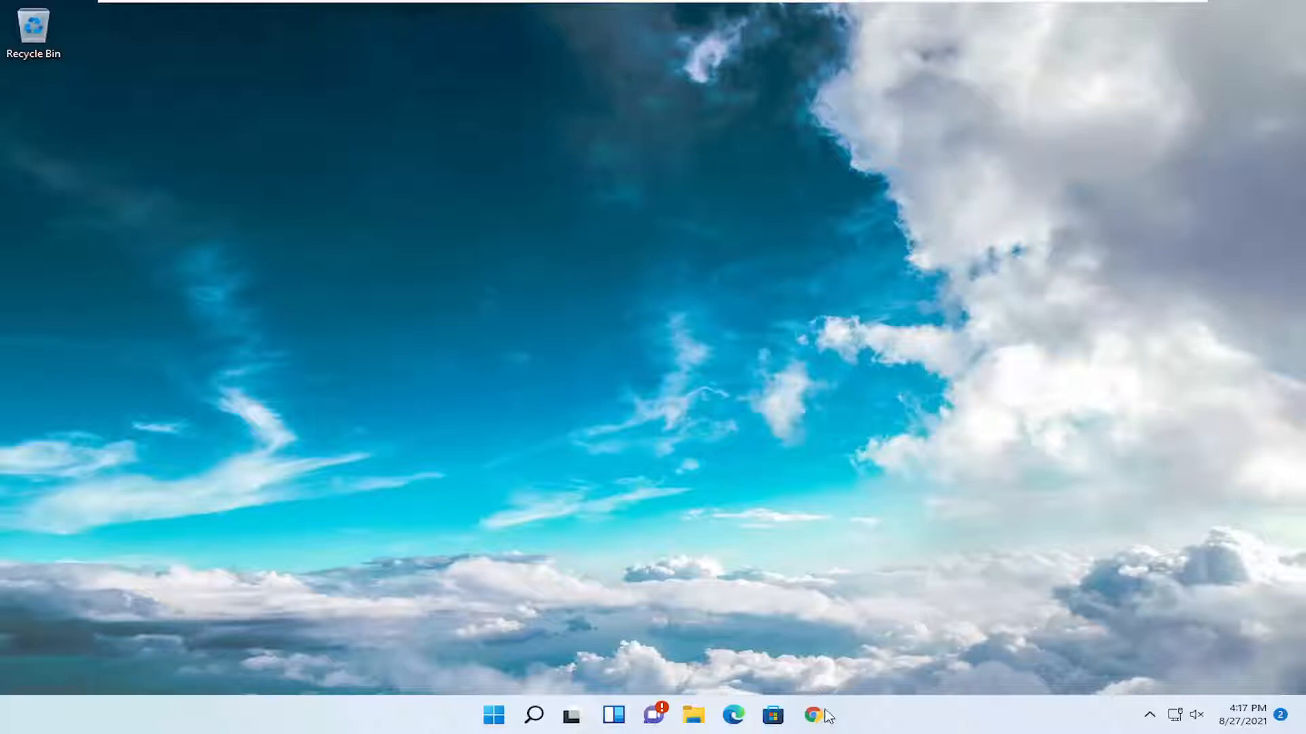
Search Google in Chrome for 'unarc.dll download'
left_click(812, 715)
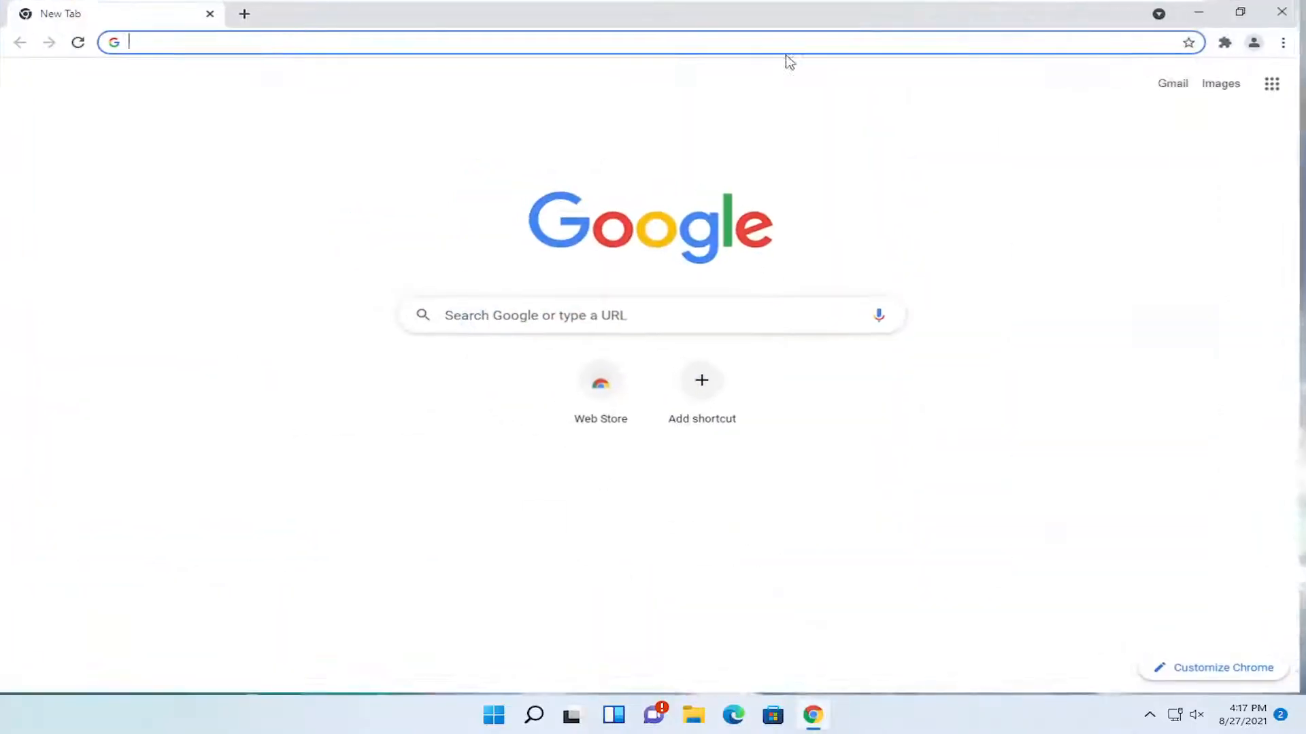
left_click(333, 42)
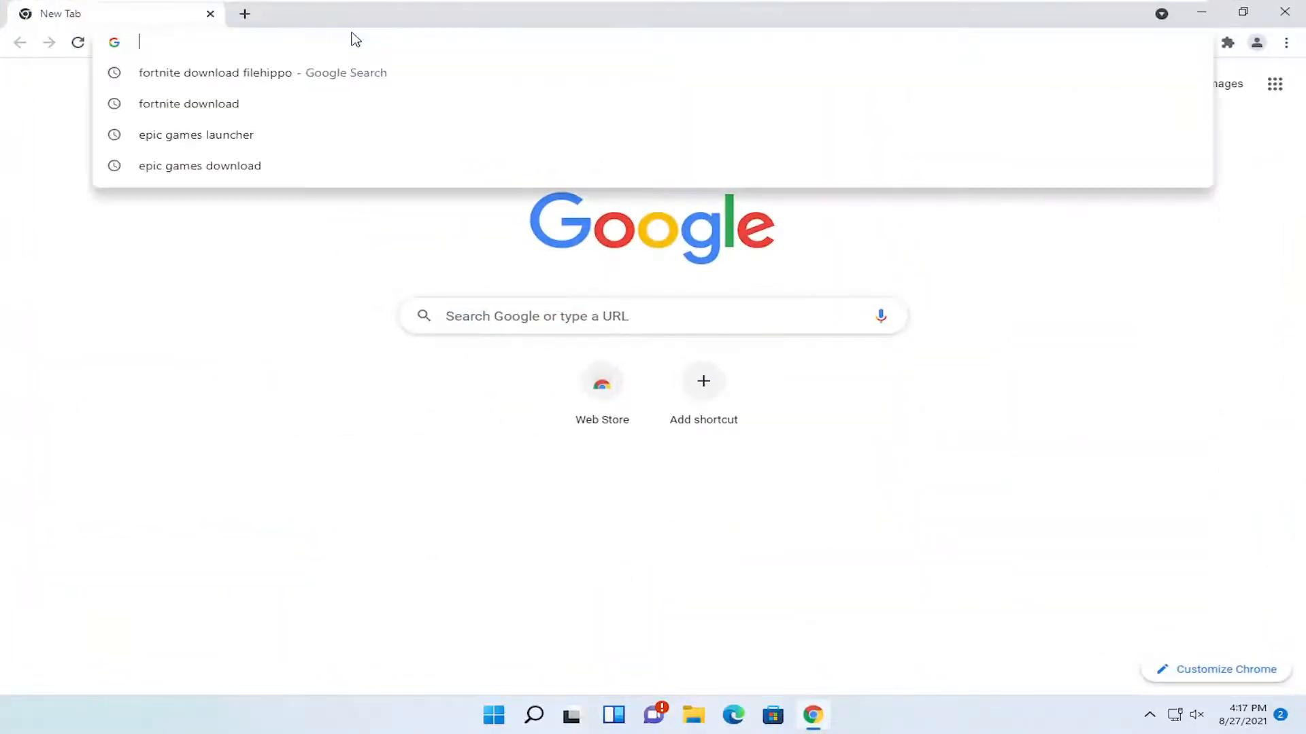
type("unarc")
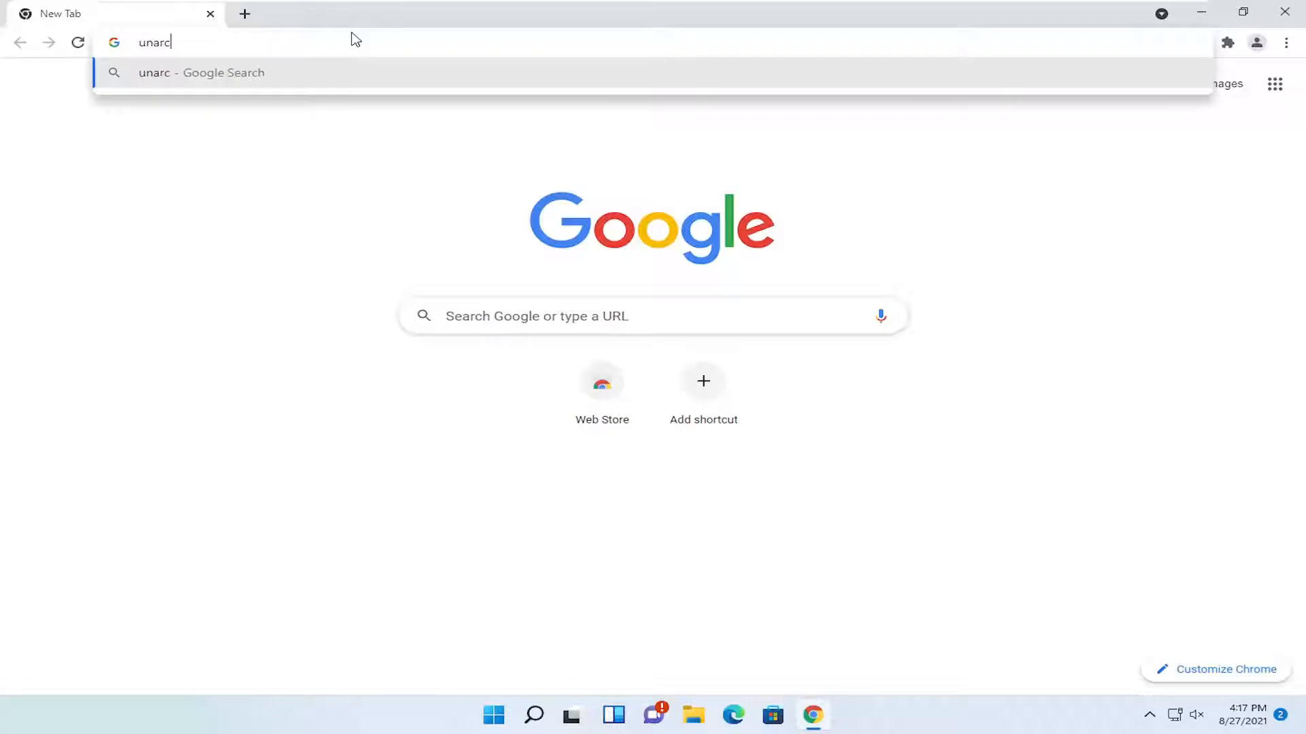
type(".dll downloa")
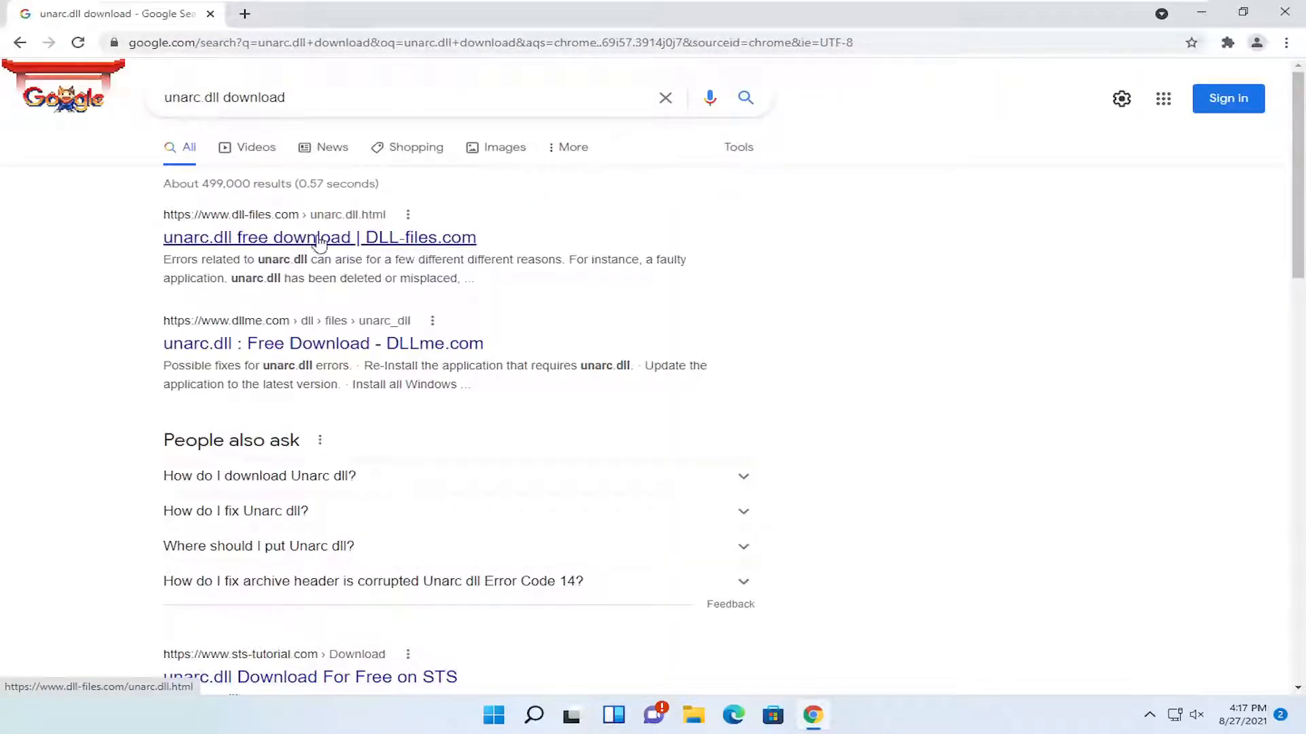
mouse_move(290, 231)
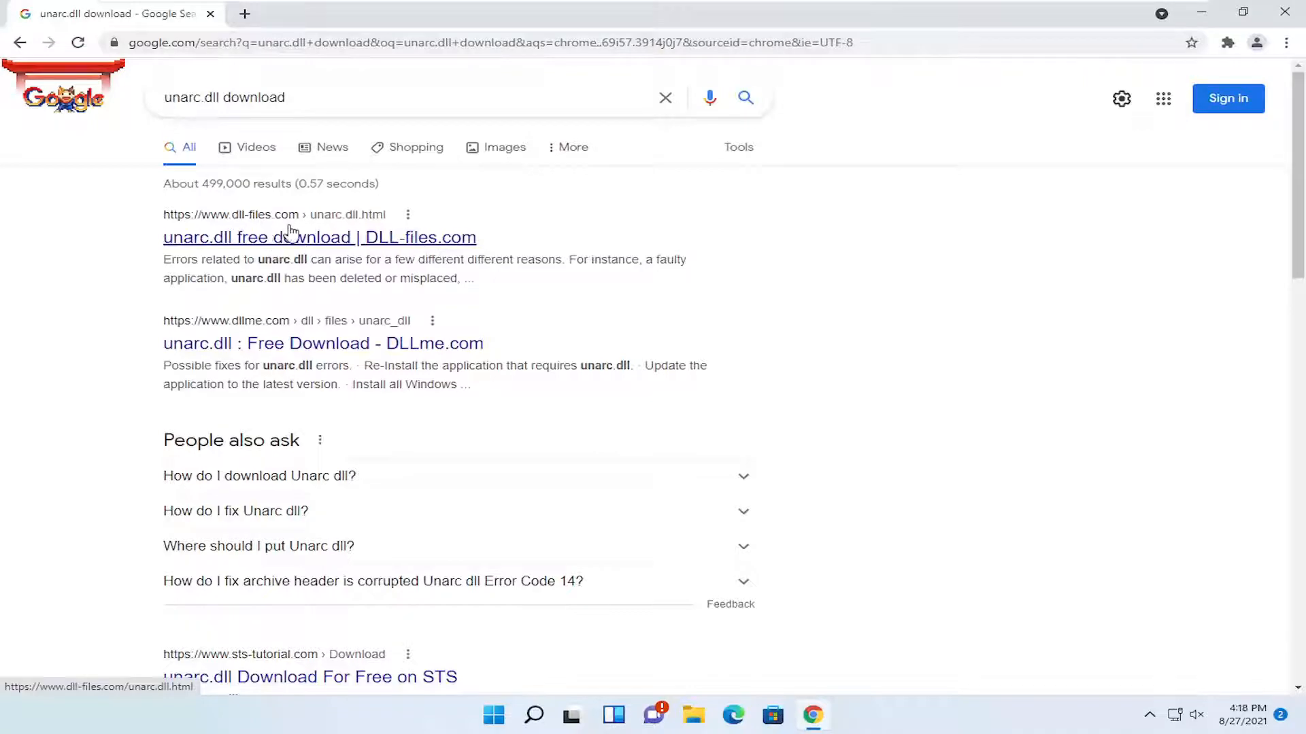
Download unarc.dll from the DLL-files.com result, arriving as unarc.zip in the download bar
left_click(319, 238)
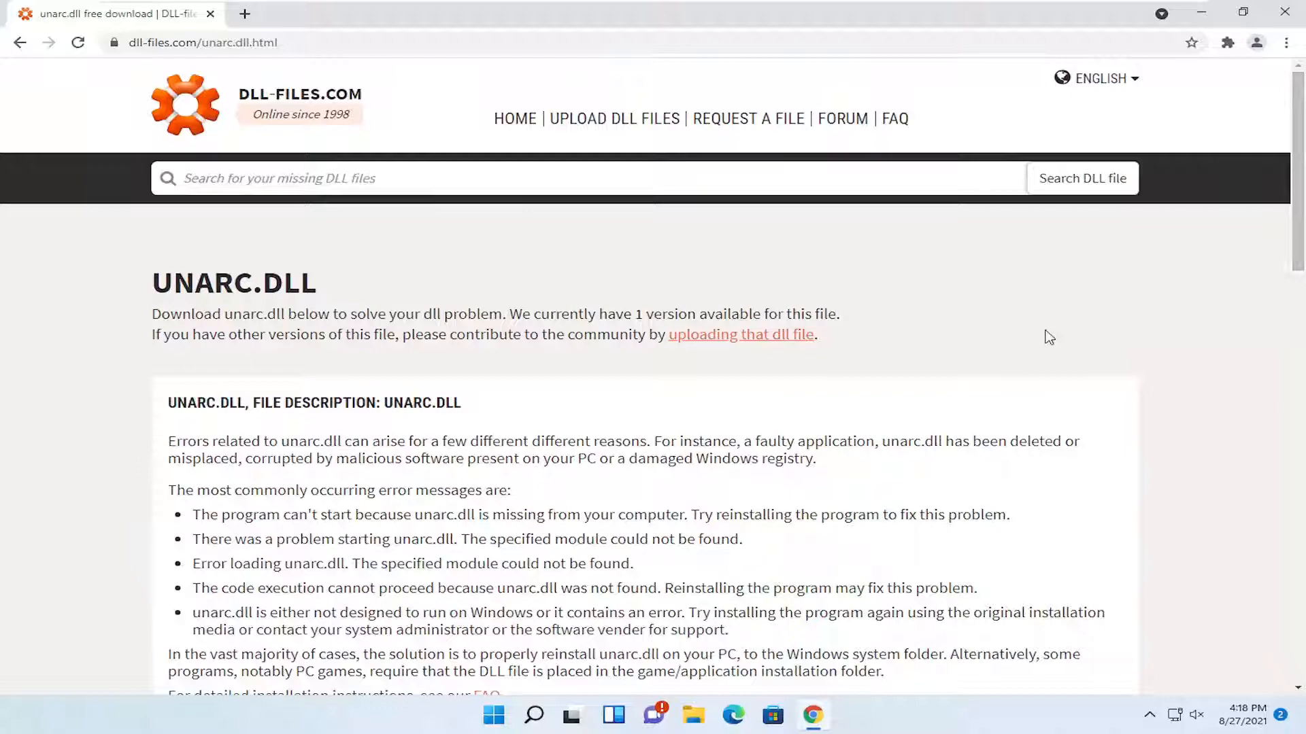
scroll("down", 3)
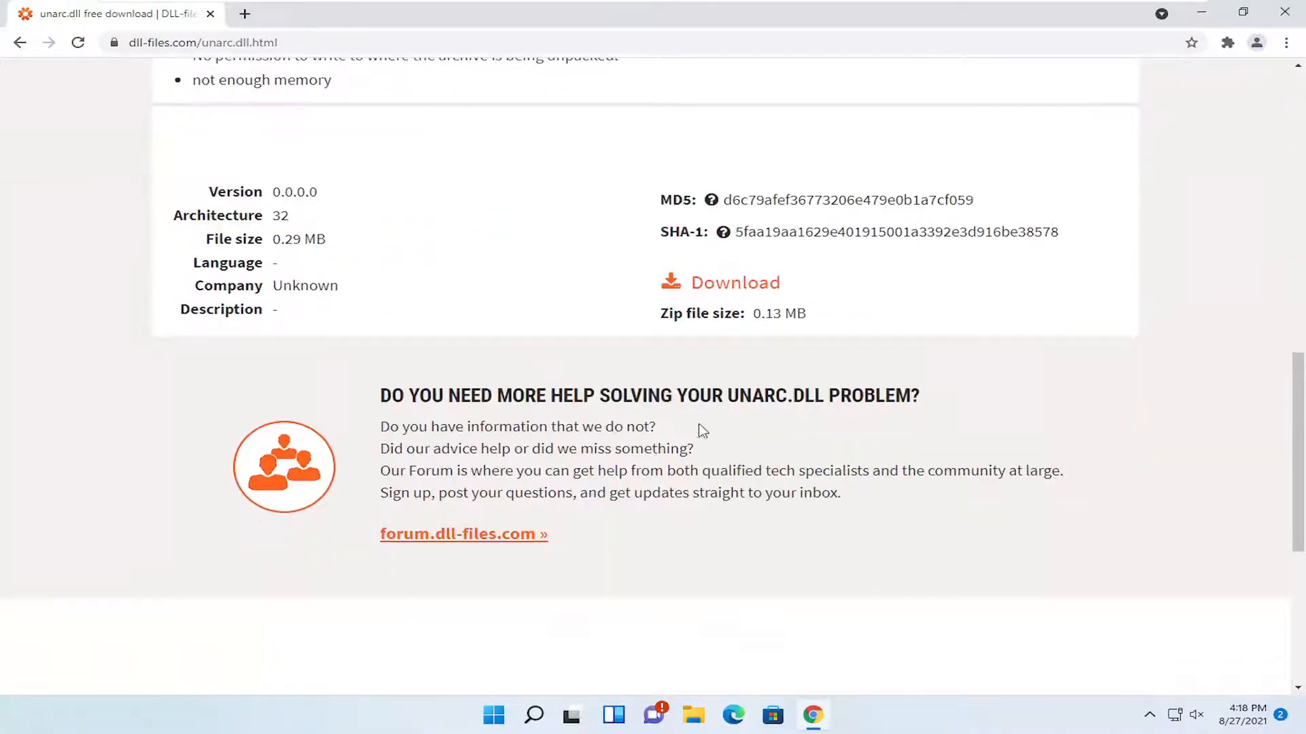
left_click(734, 282)
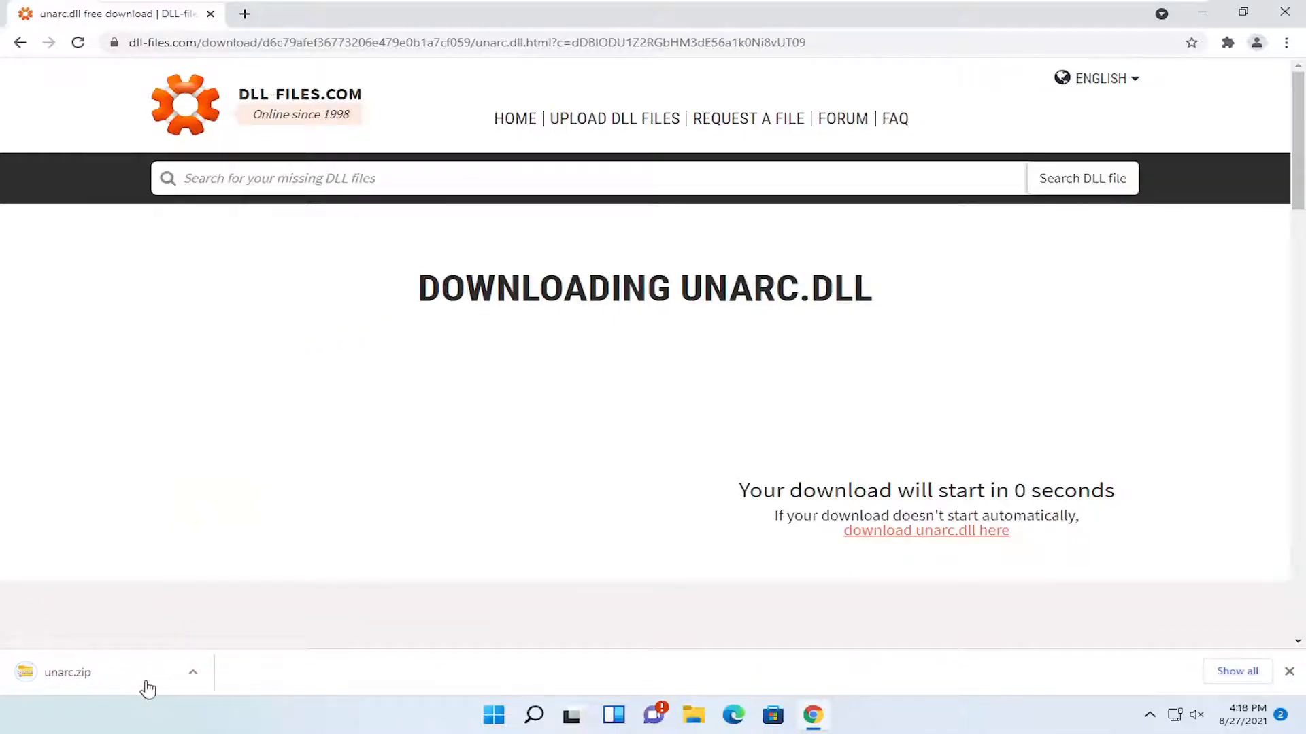
left_click(193, 672)
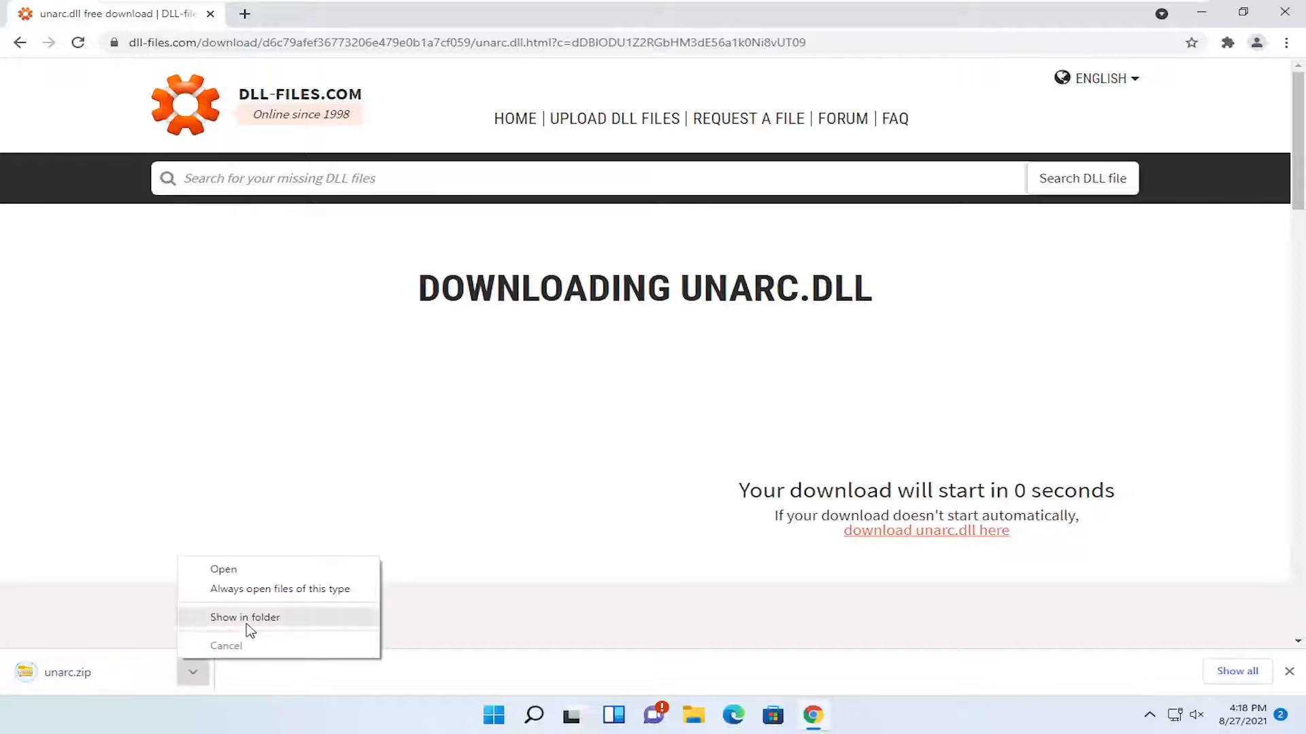
Show the downloaded unarc.zip in its Downloads folder
left_click(245, 617)
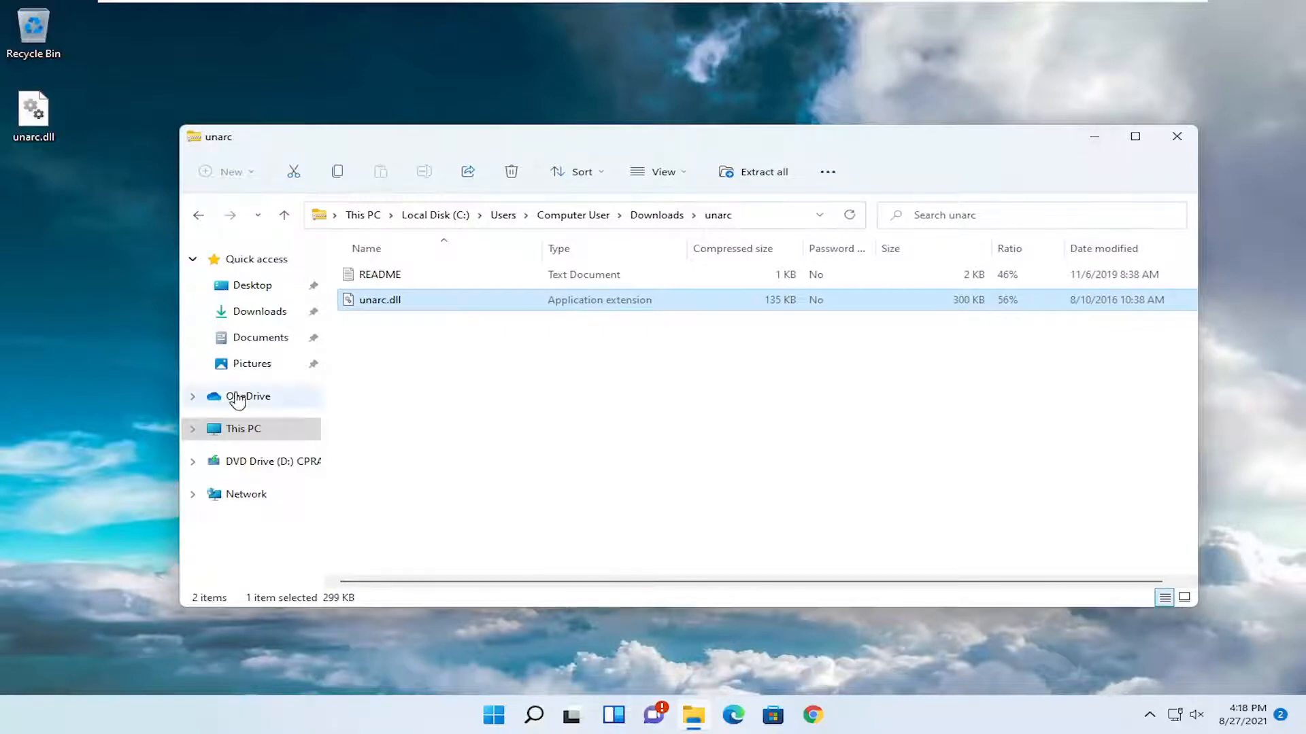
Navigate from This PC into C:\Windows\System32
left_click(244, 429)
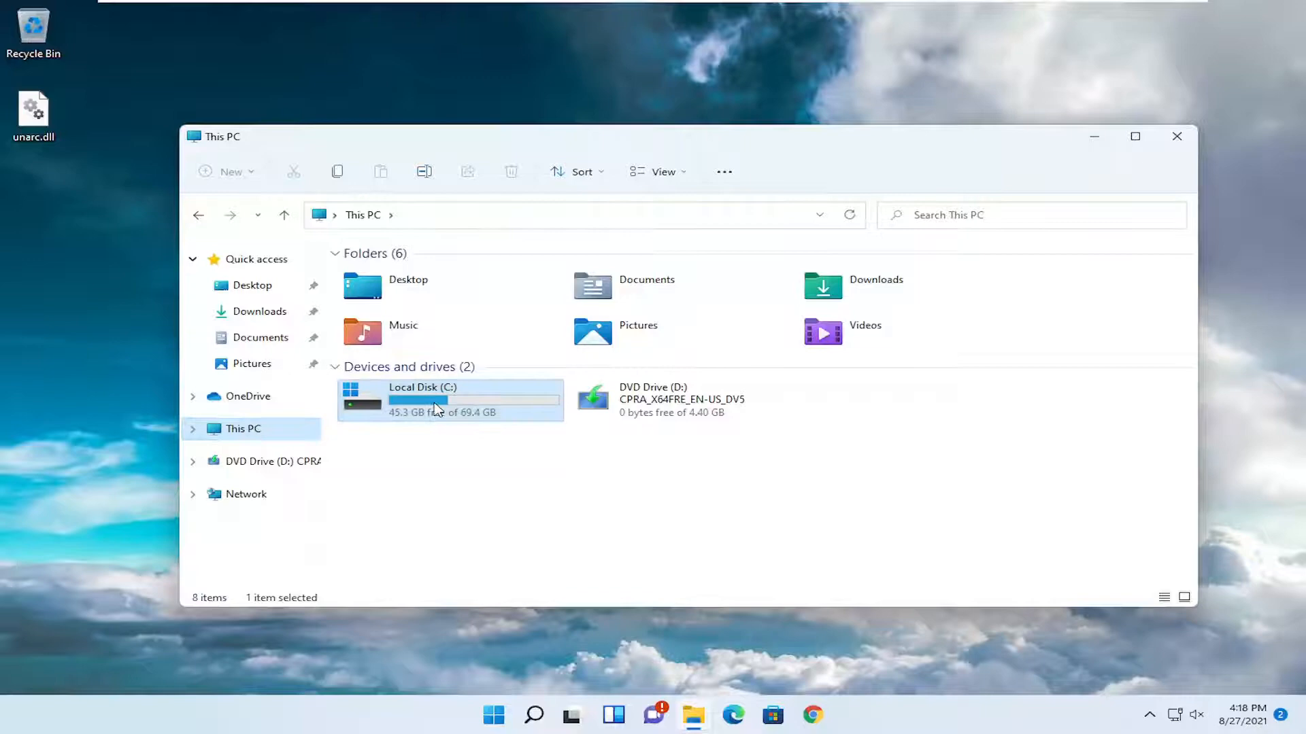
mouse_move(433, 404)
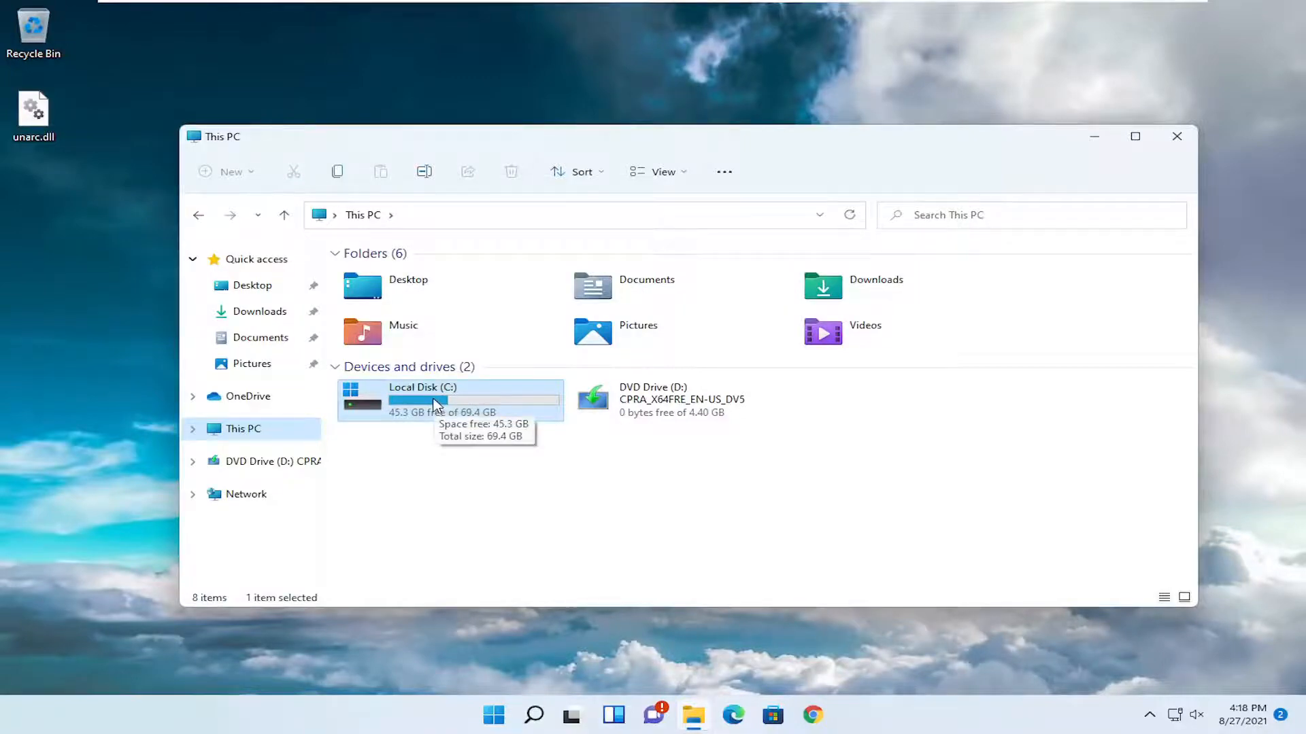
double_click(420, 400)
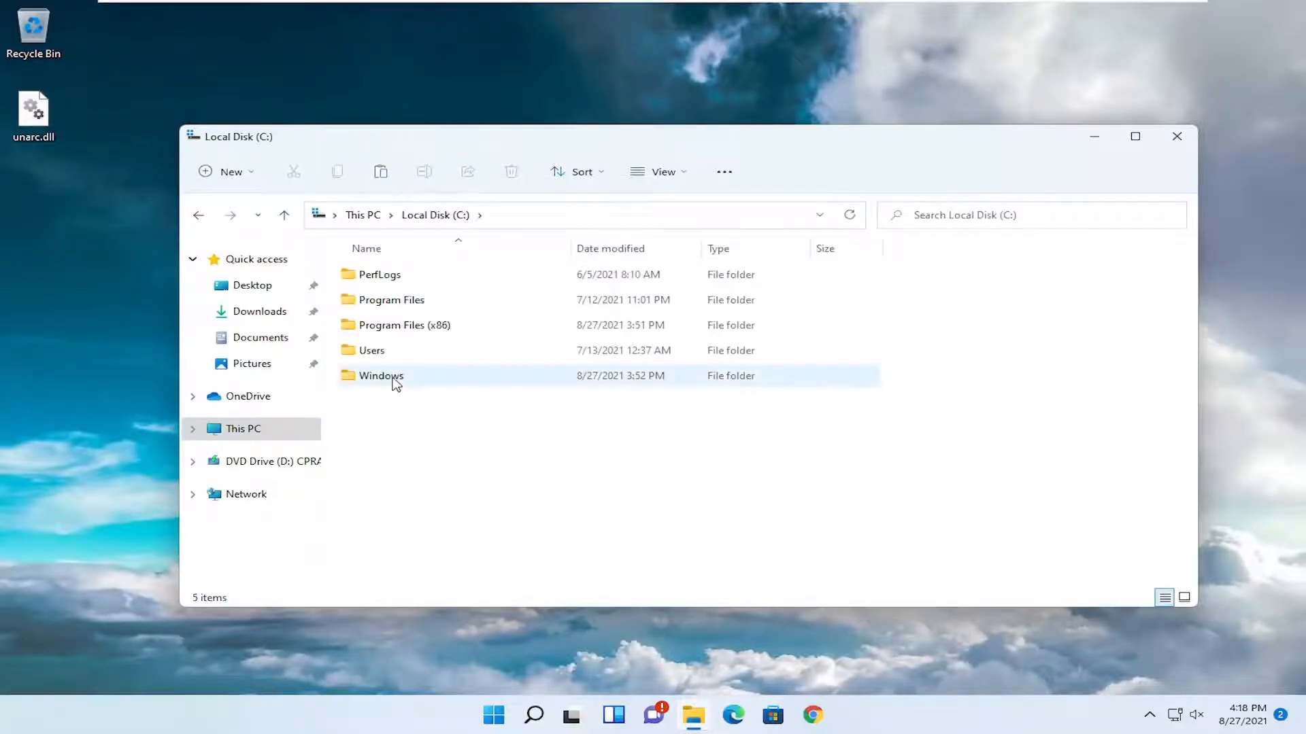
double_click(381, 376)
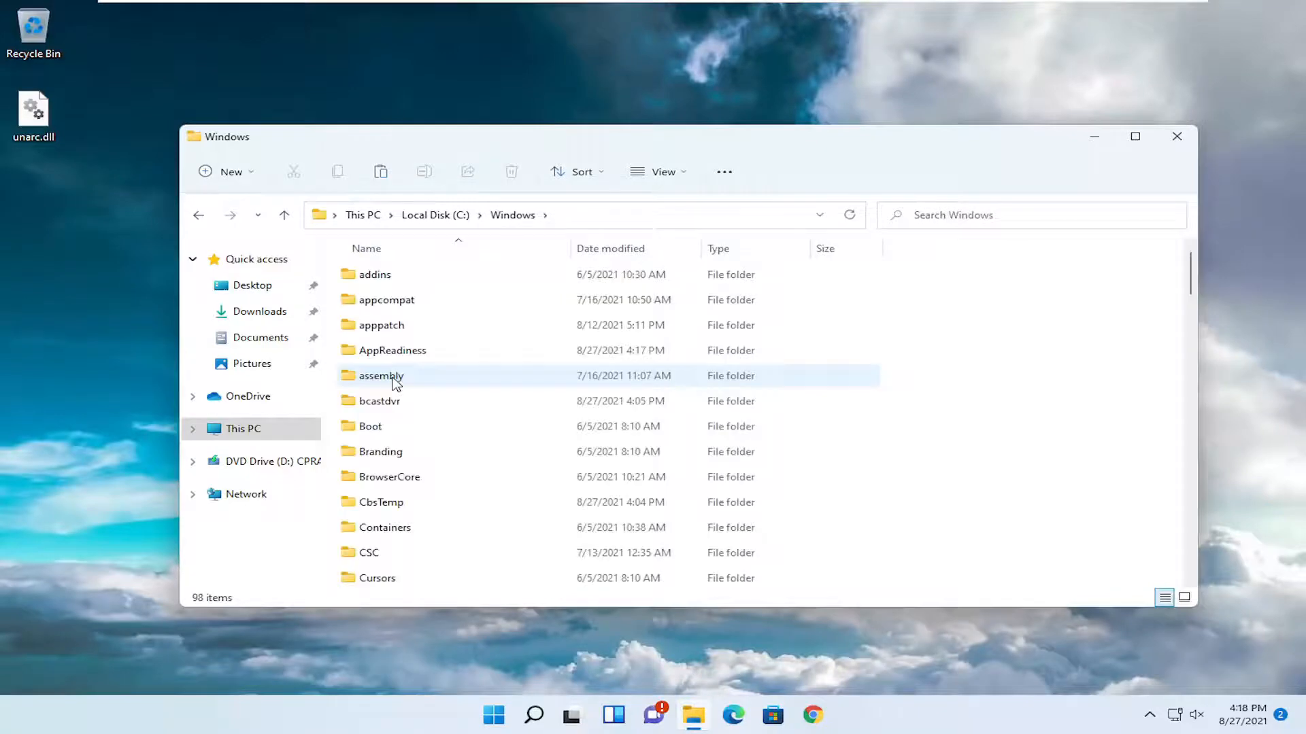
scroll("down", 3)
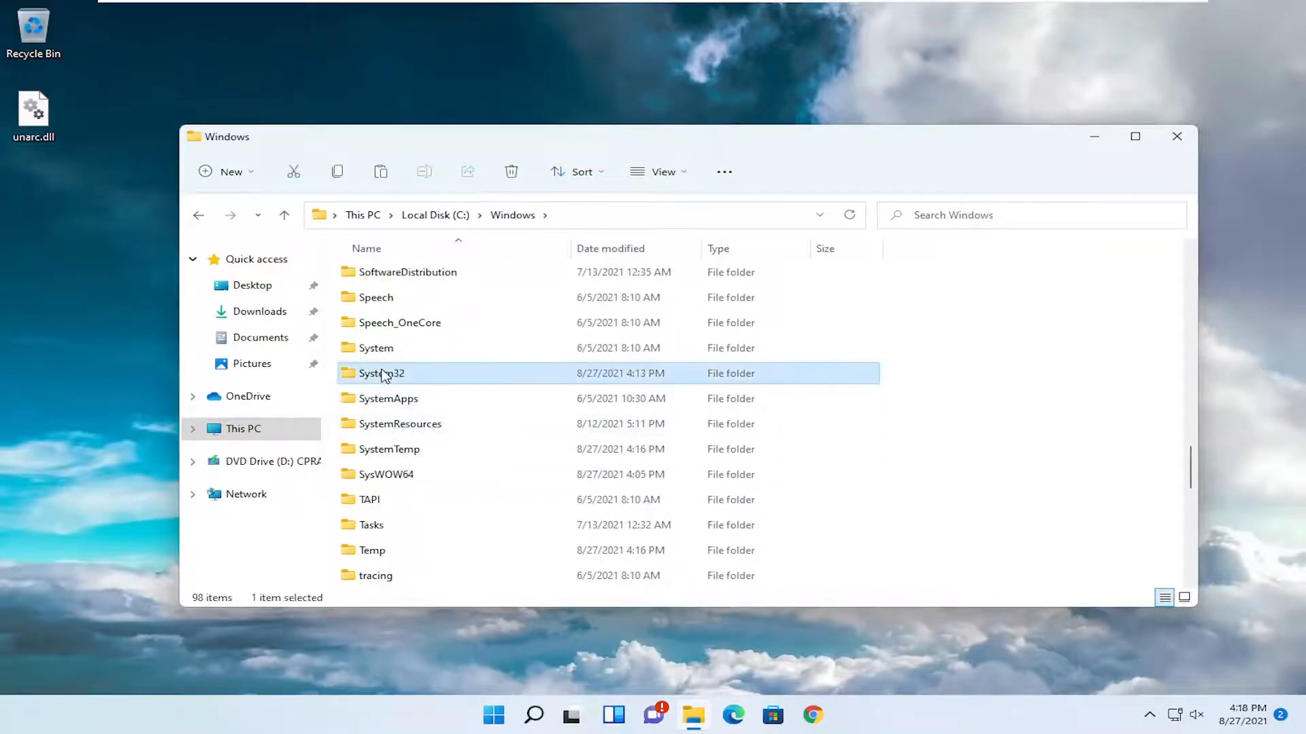
double_click(382, 373)
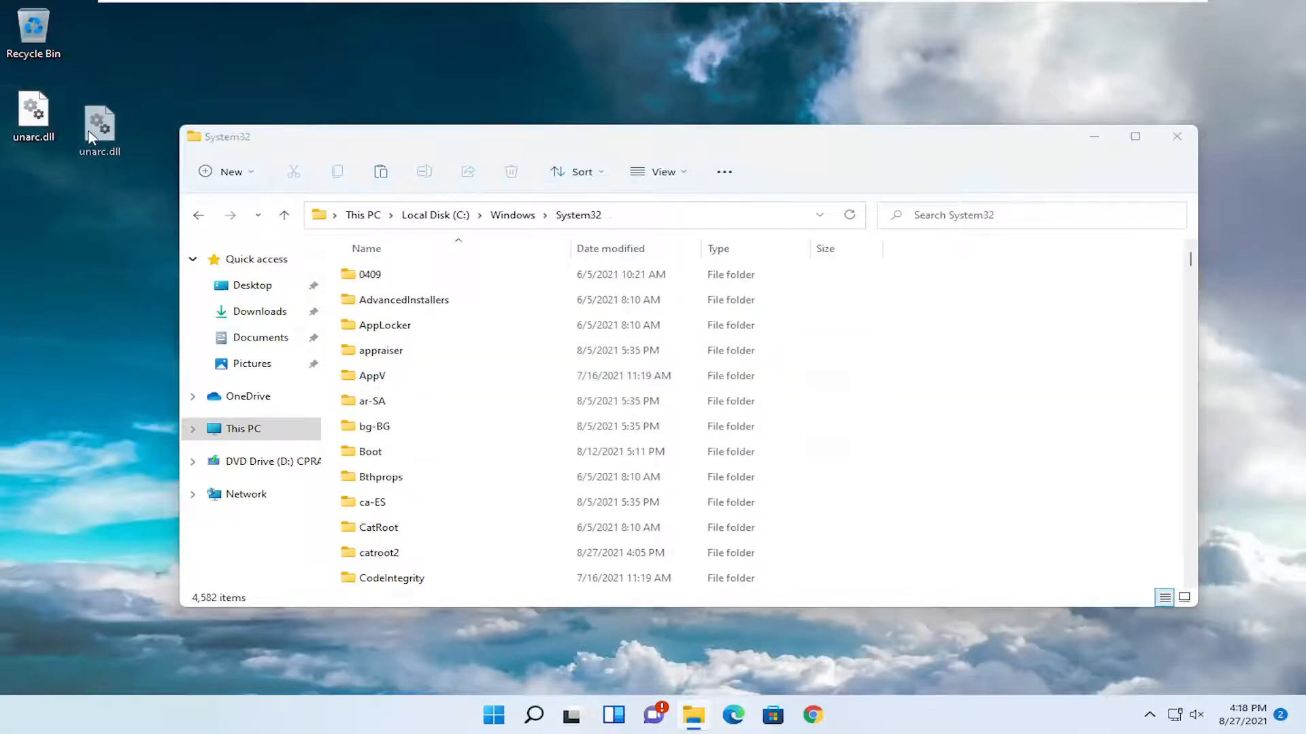
Move unarc.dll from the desktop into System32, granting administrator permission
left_click_drag(98, 123, 982, 345)
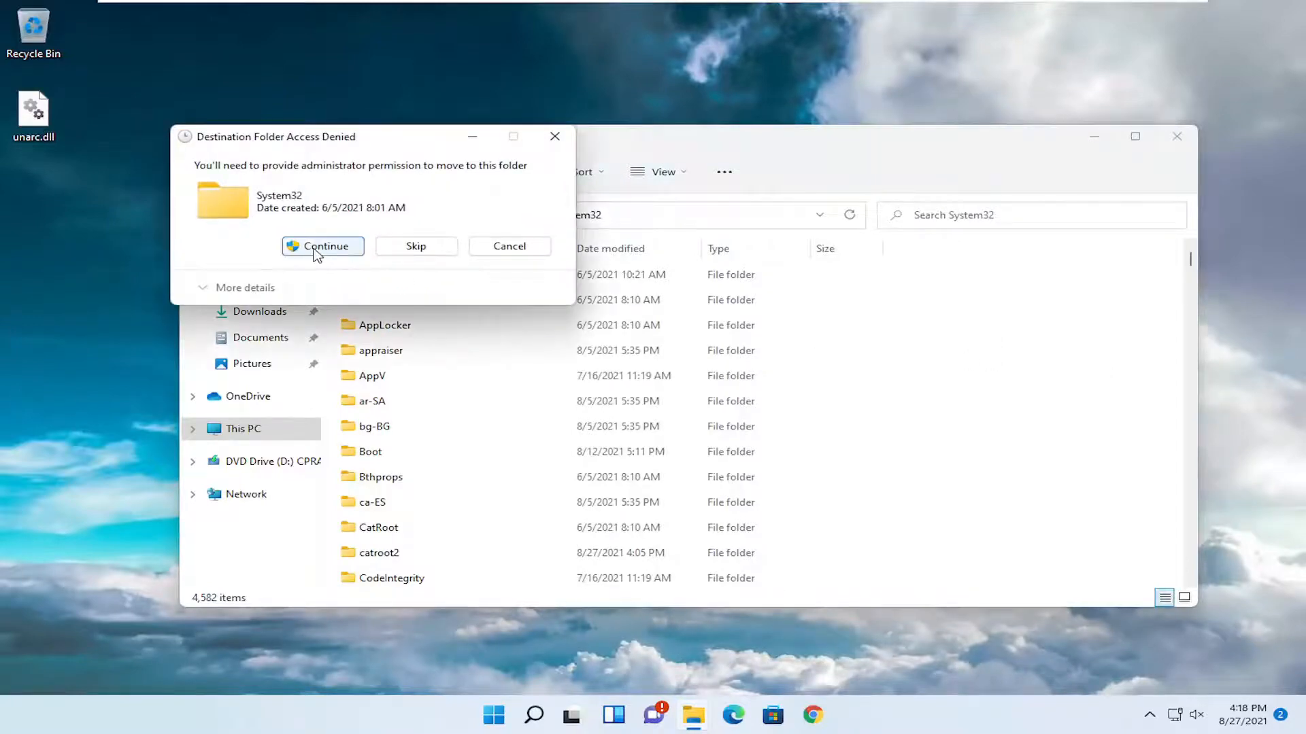
left_click(323, 245)
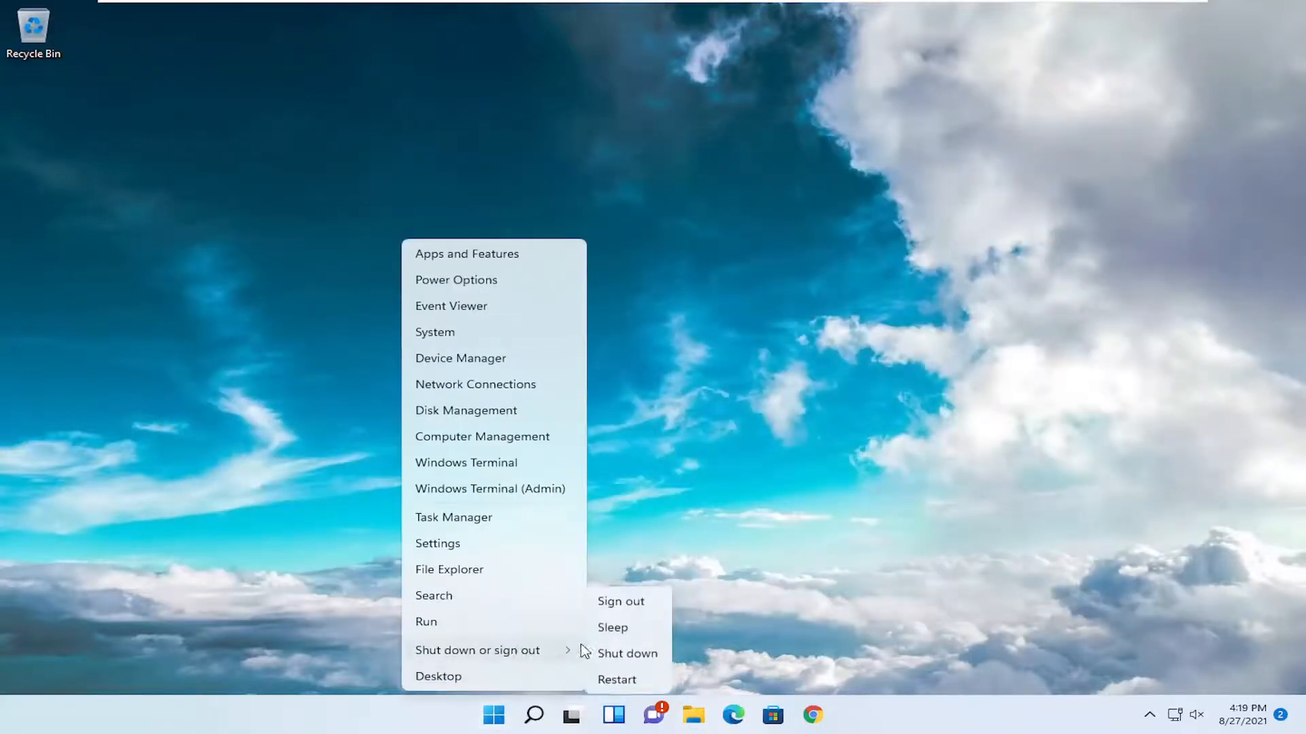
Restart the PC from the Start menu power options
left_click(620, 601)
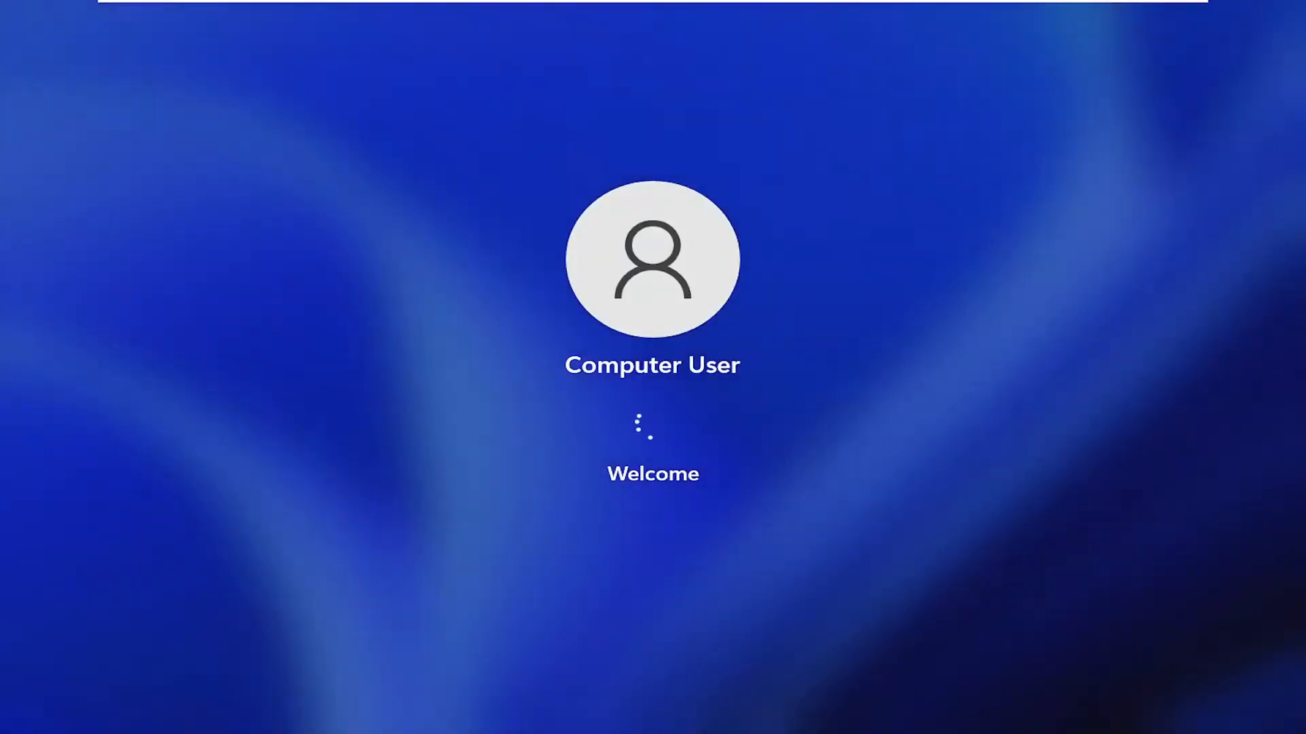